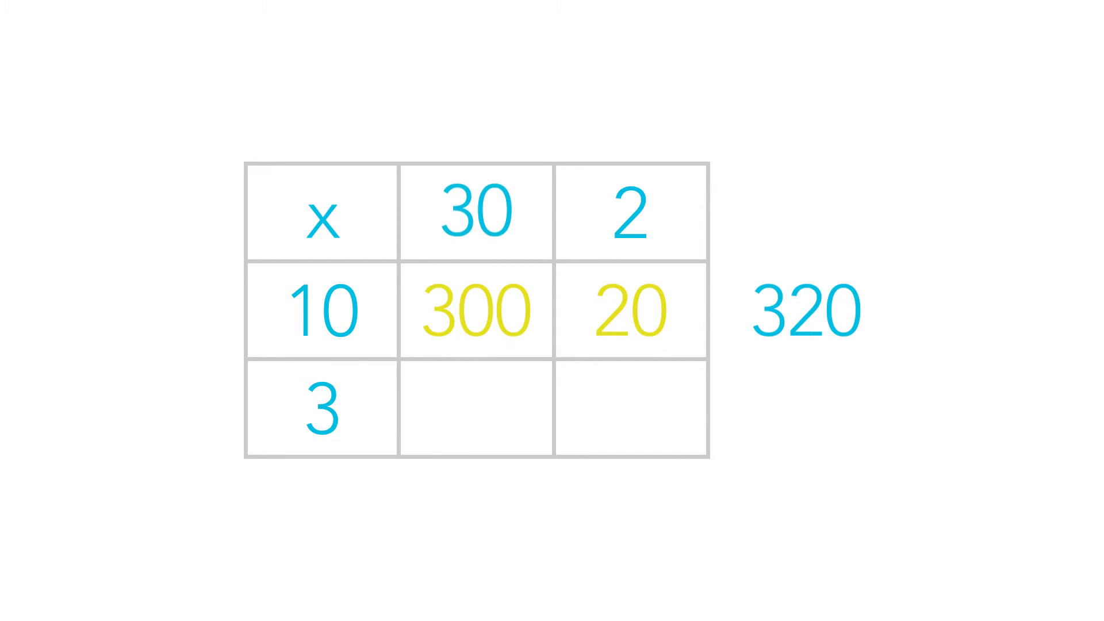
pyautogui.write('90')
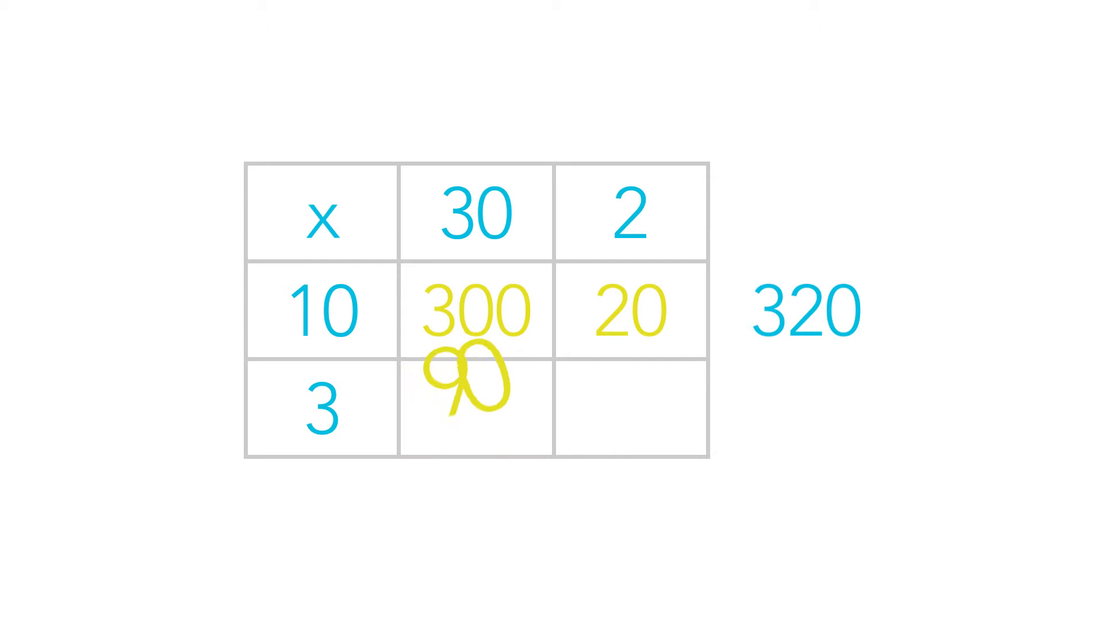